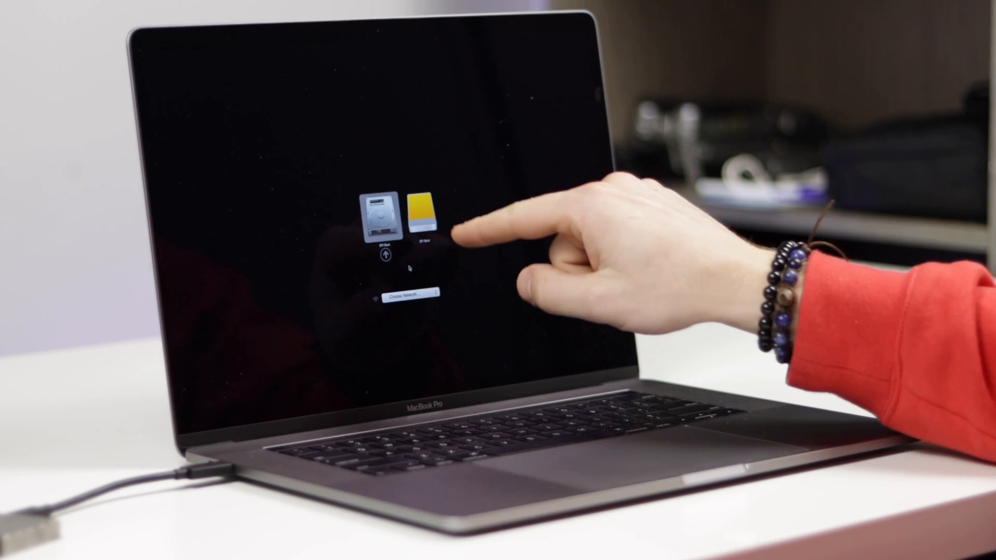
Select the Windows (Boot Camp) volume in Startup Manager to boot the MacBook into Windows 10
click(422, 219)
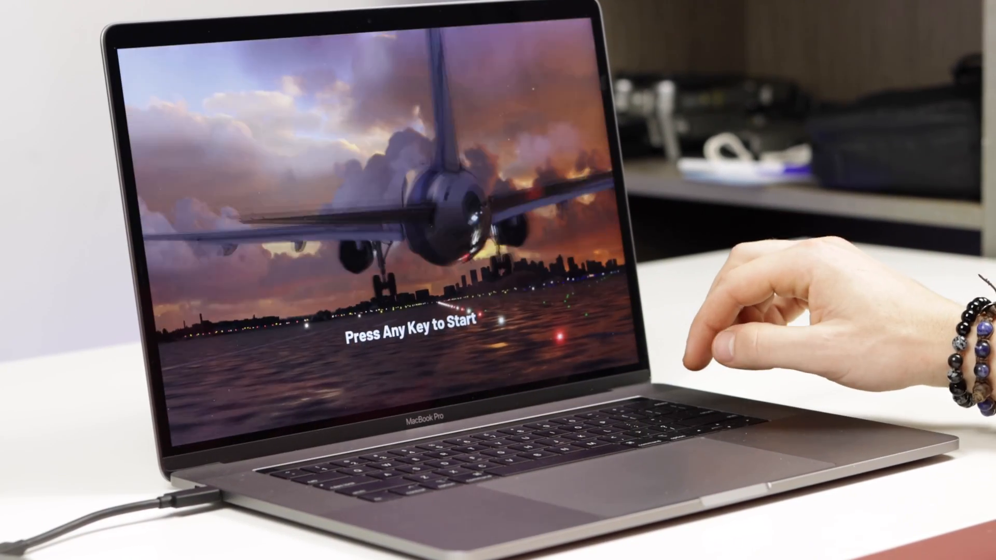
key(space)
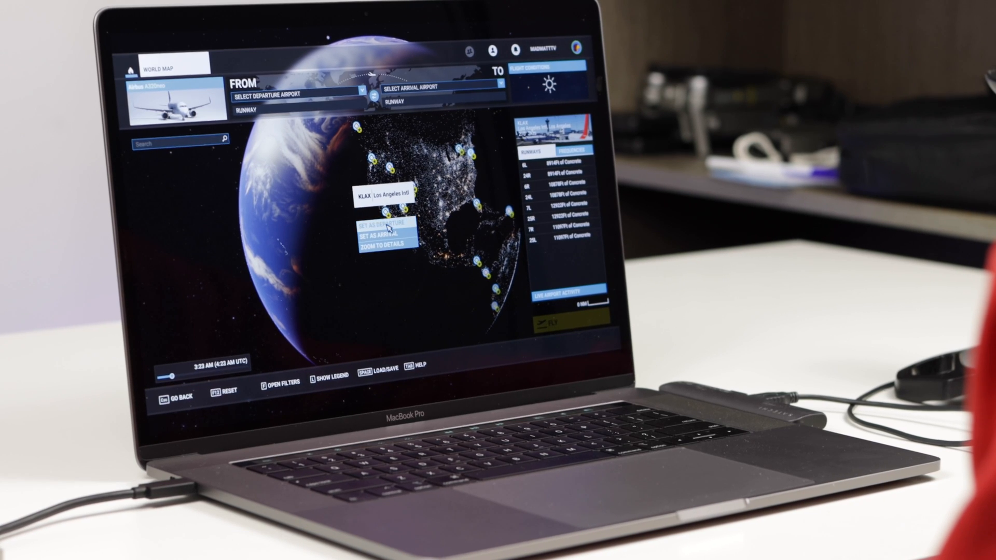
Set KLAX Los Angeles Intl as the departure airport on the World Map
click(384, 244)
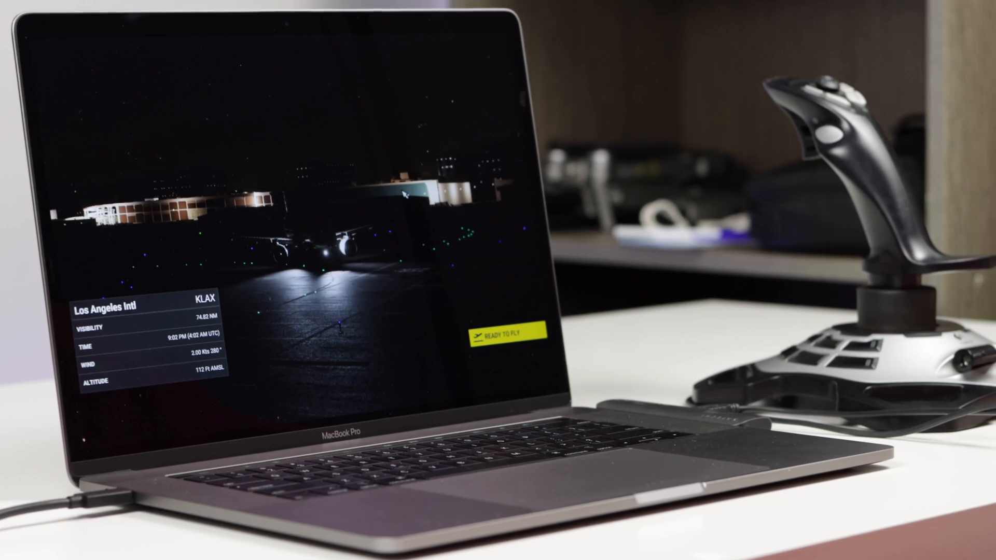